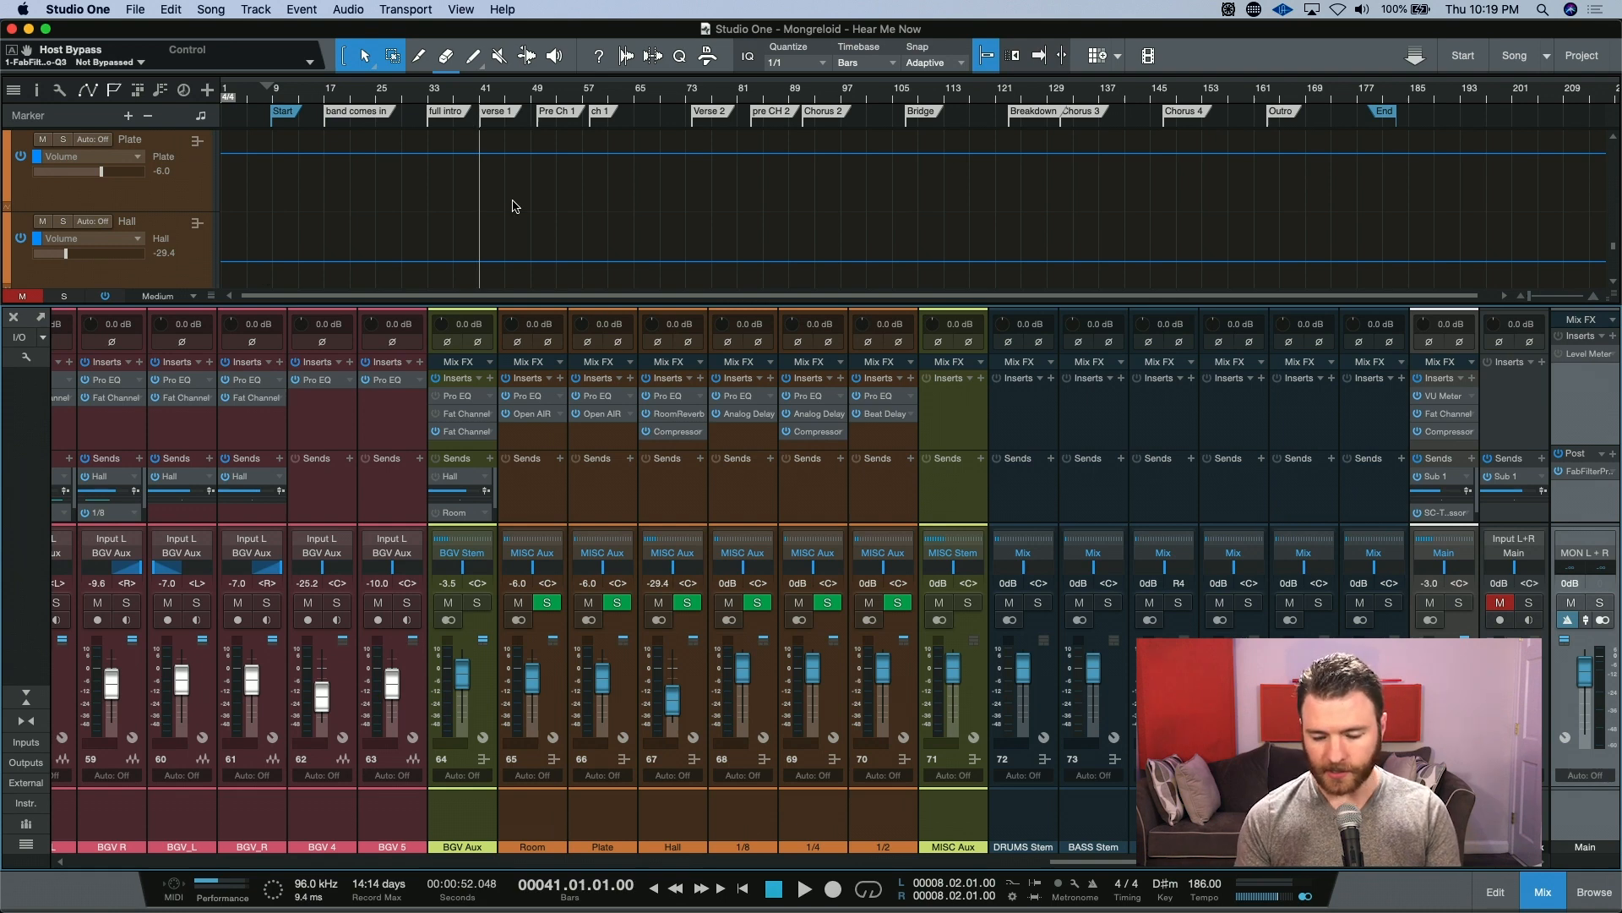
pyautogui.moveTo(1069, 868)
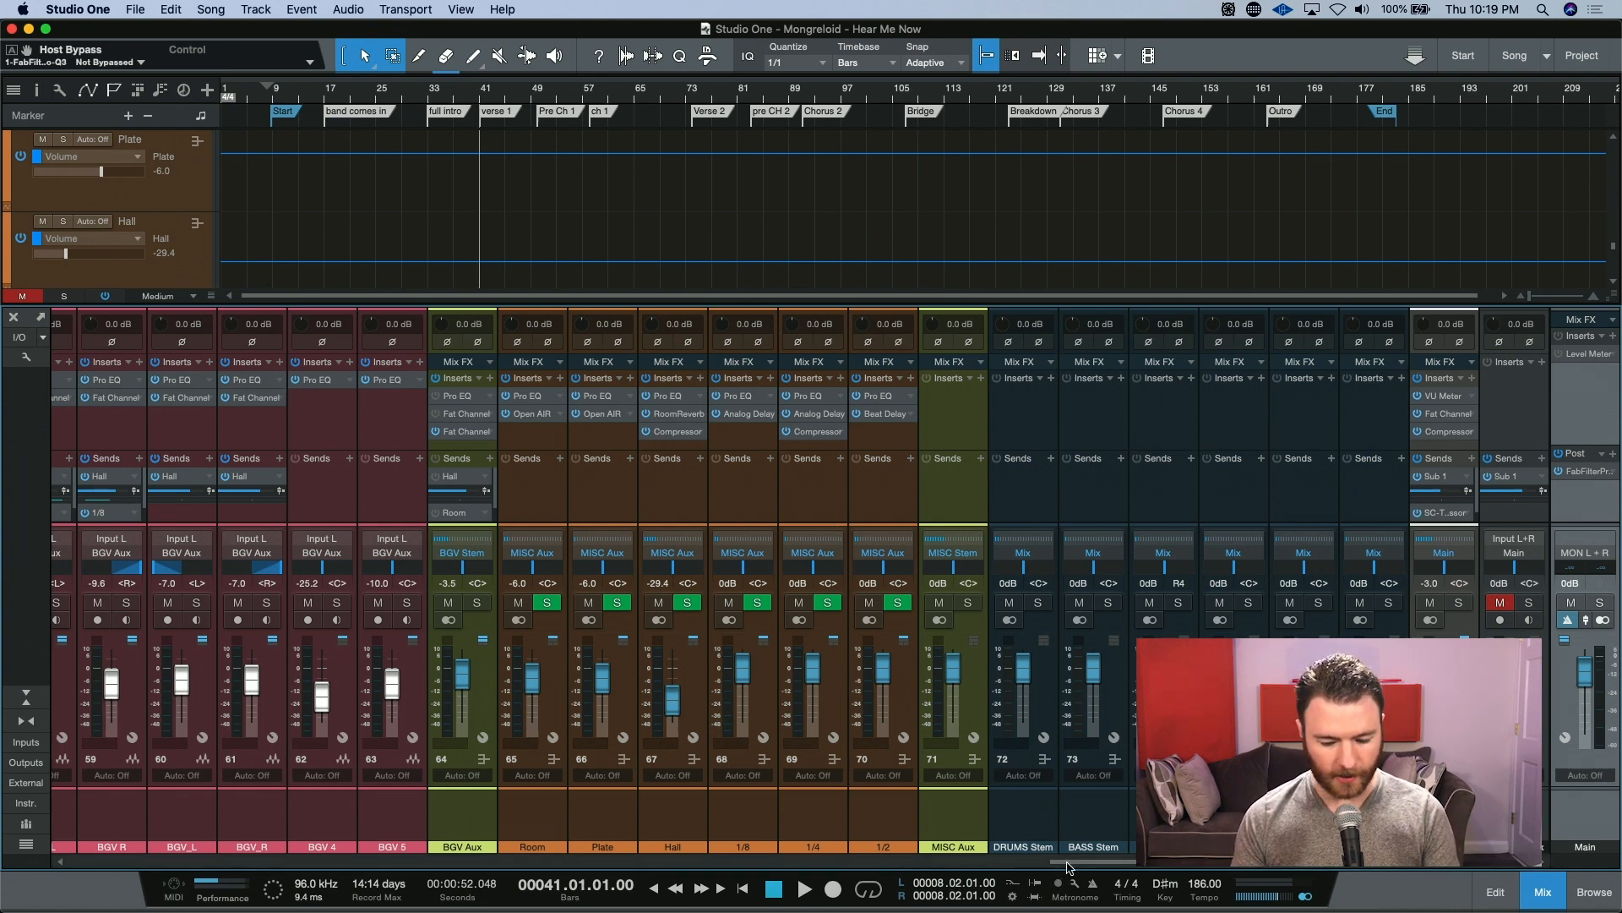
# Scroll the arrangement horizontally to bring the backing-vocal tracks BGV L through BGV 5 into view.
pyautogui.hscroll(-3)
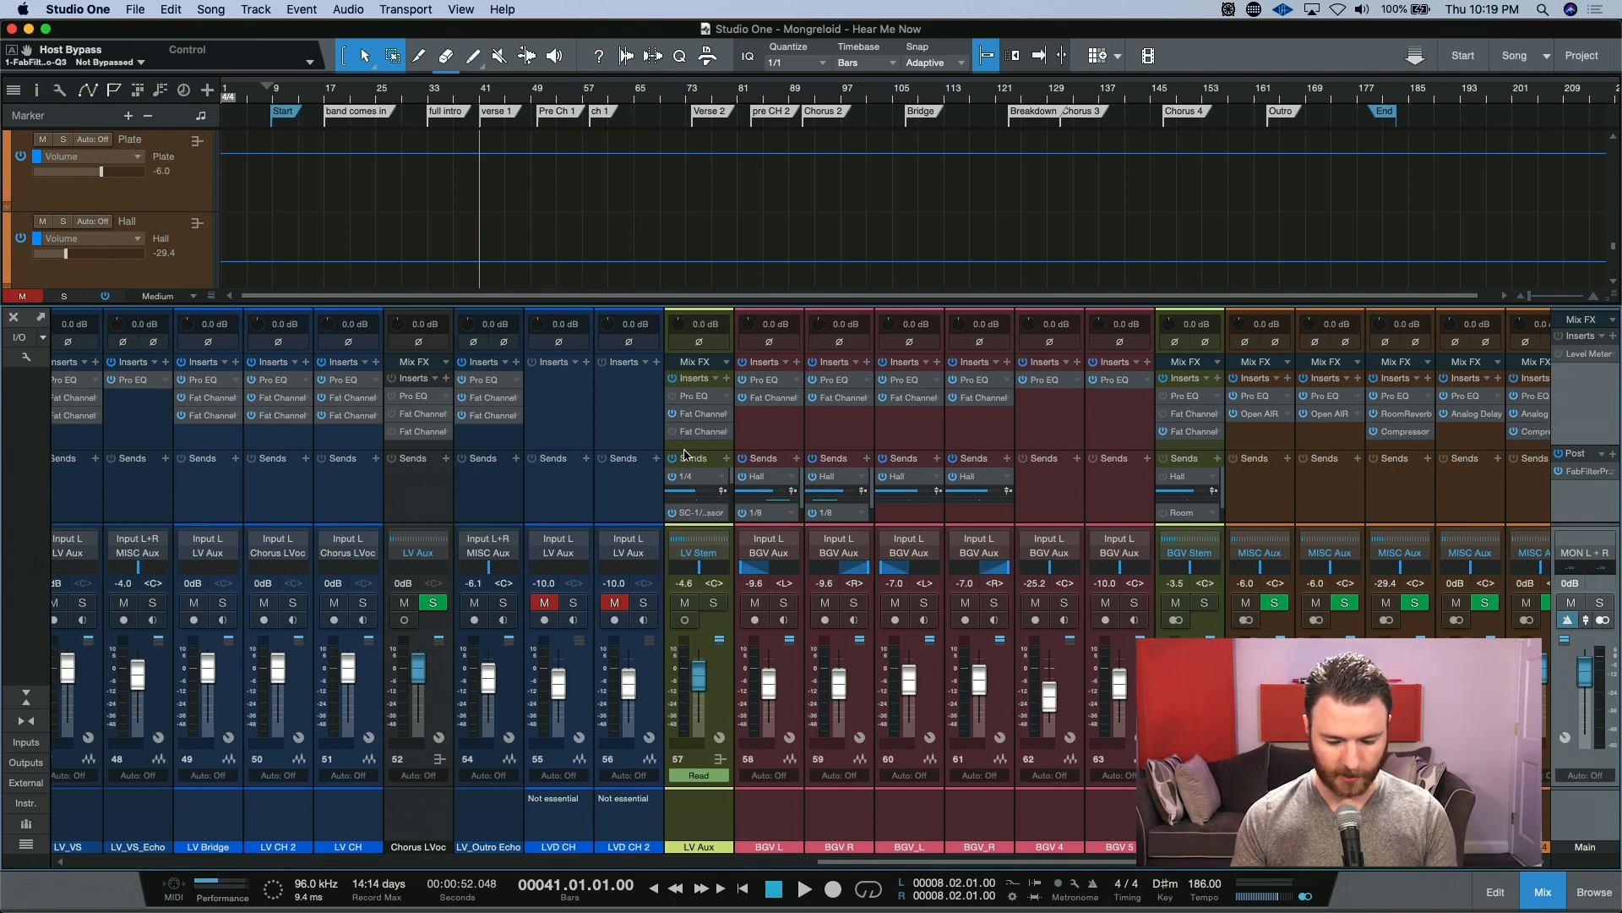
pyautogui.hscroll(-3)
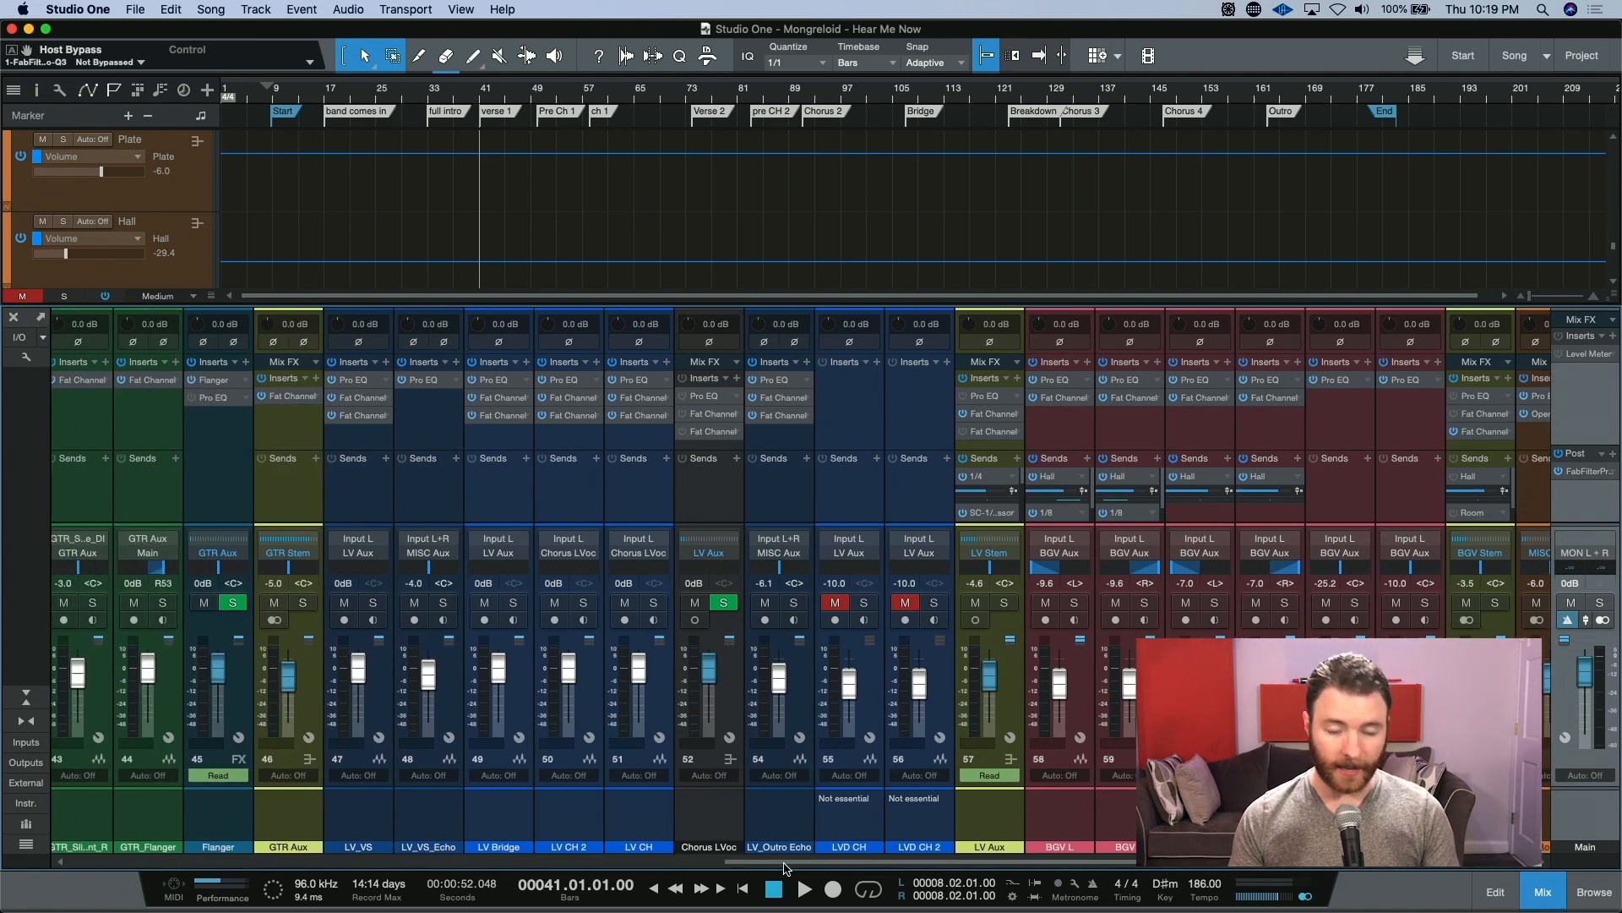
pyautogui.hscroll(-3)
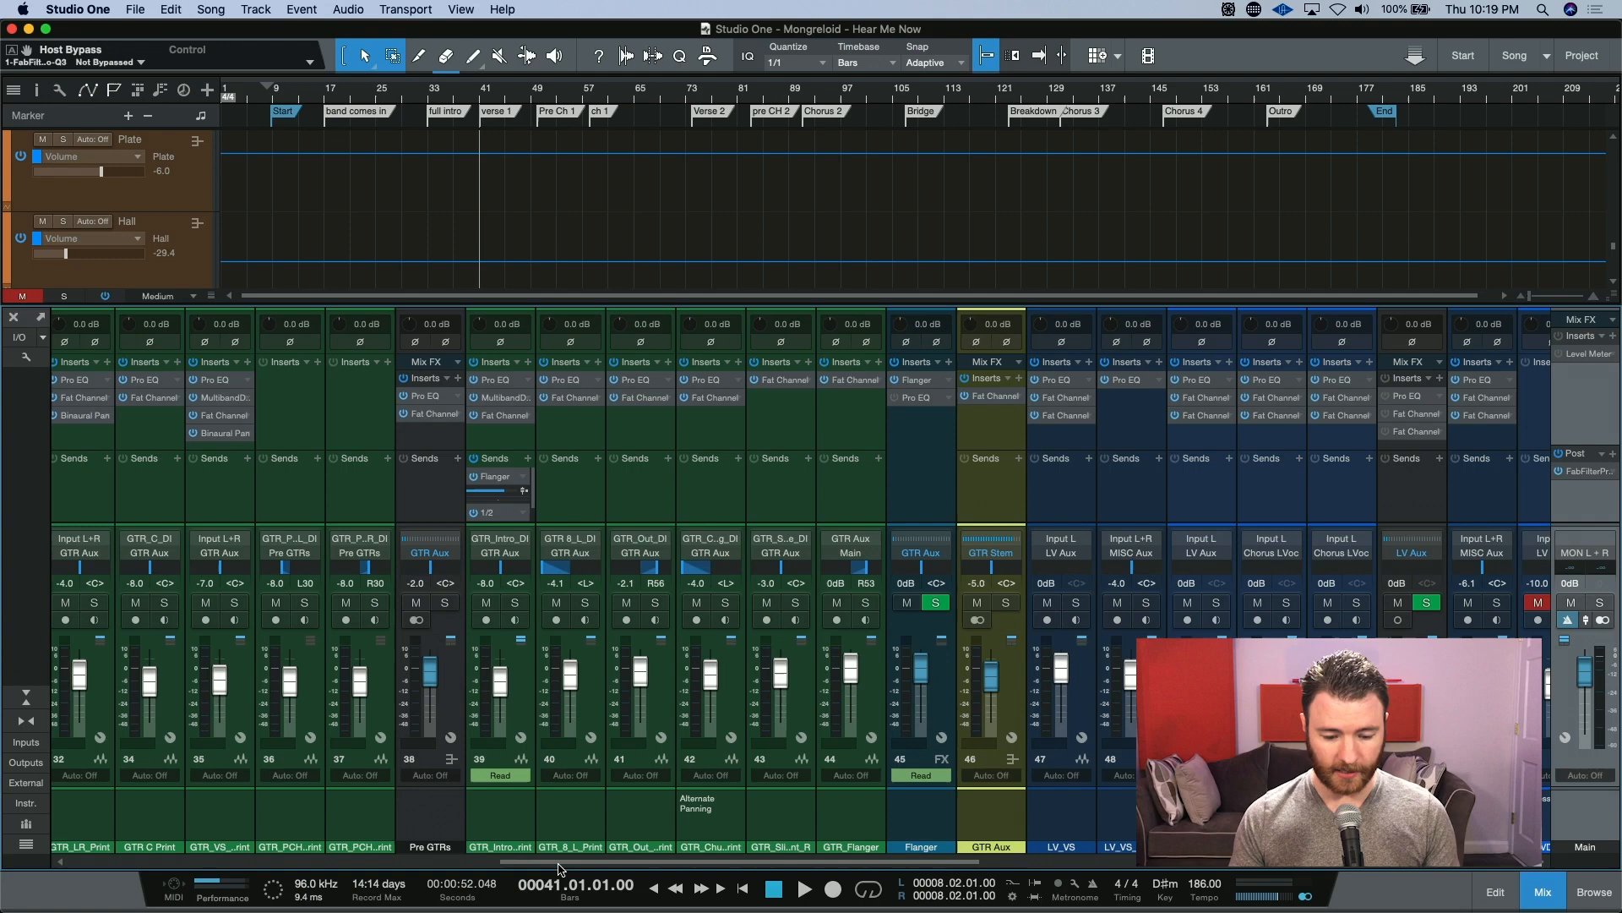
pyautogui.hscroll(3)
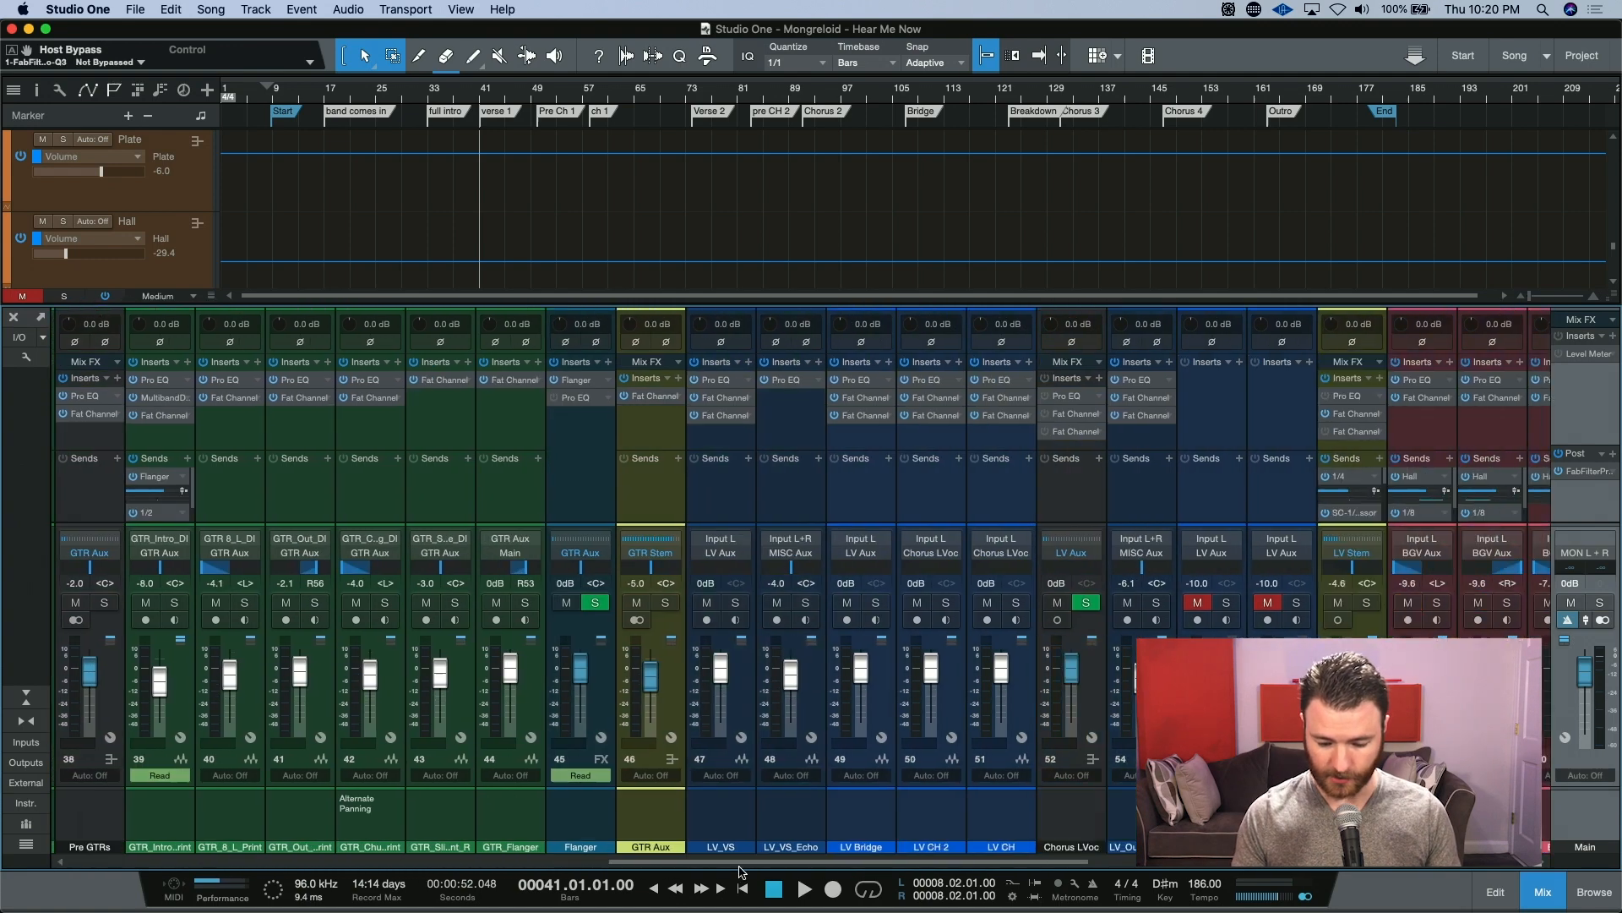
pyautogui.hscroll(3)
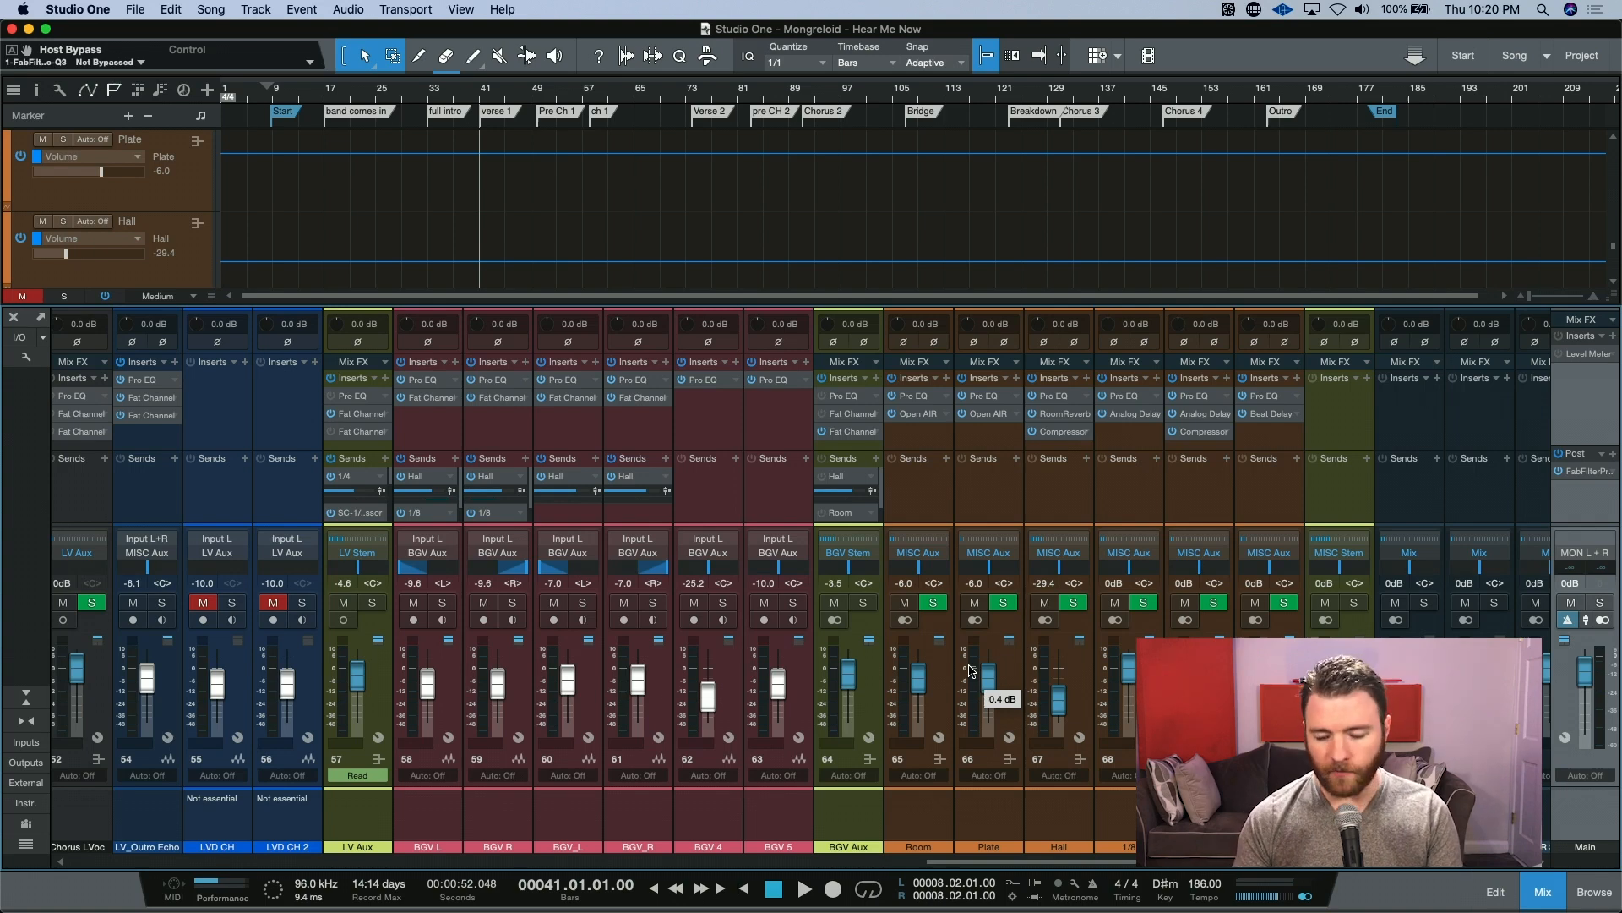
pyautogui.moveTo(573, 481)
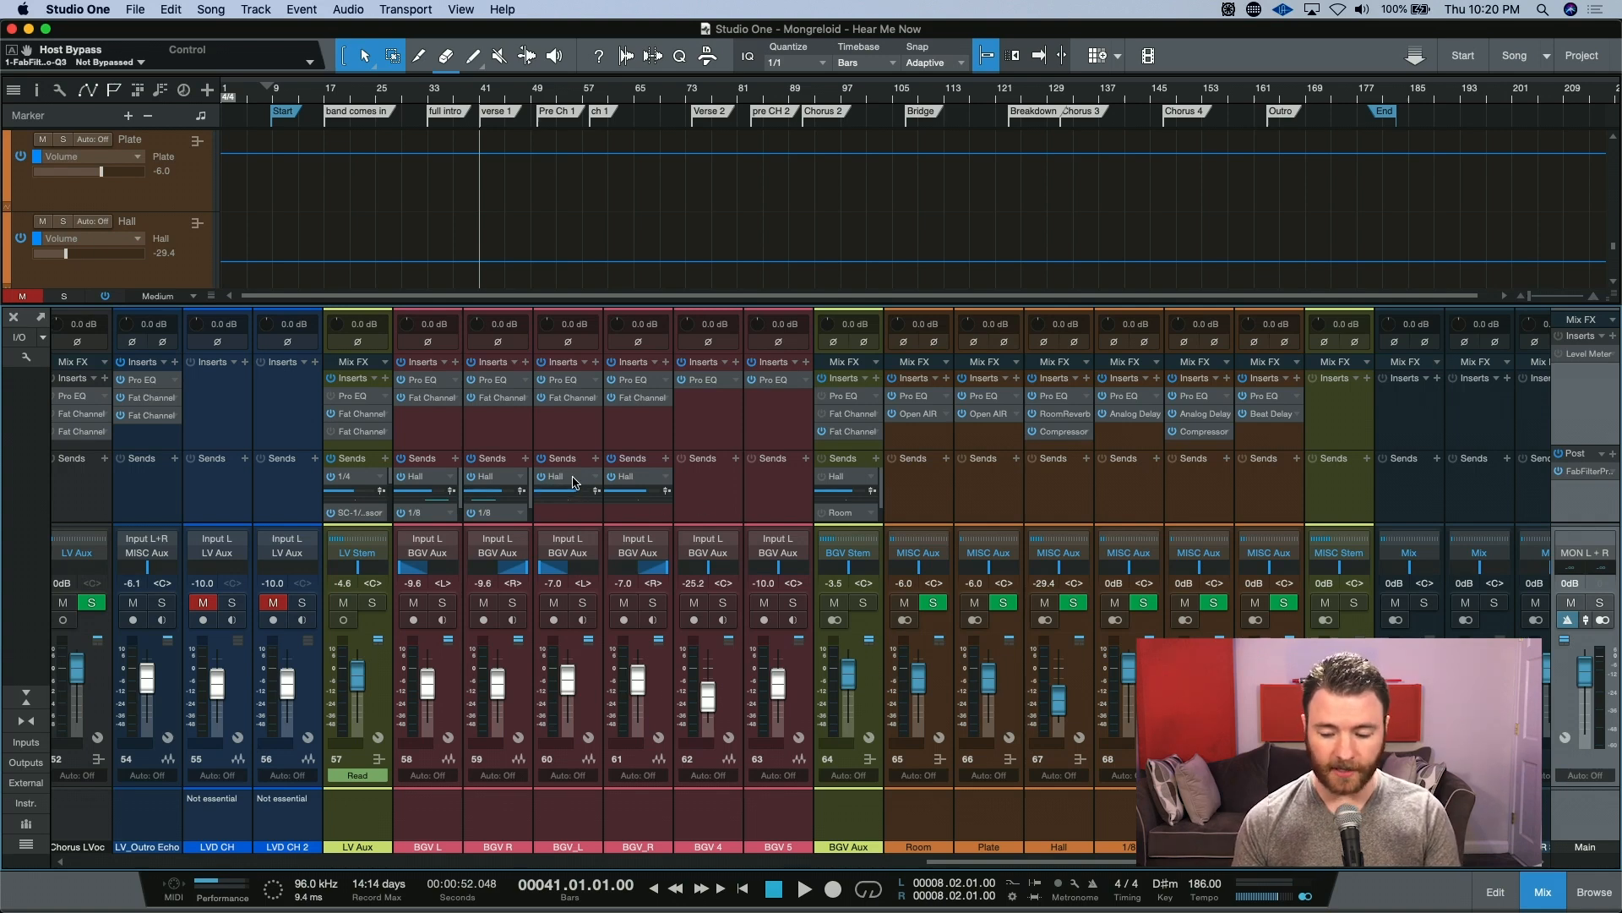
pyautogui.moveTo(567, 457)
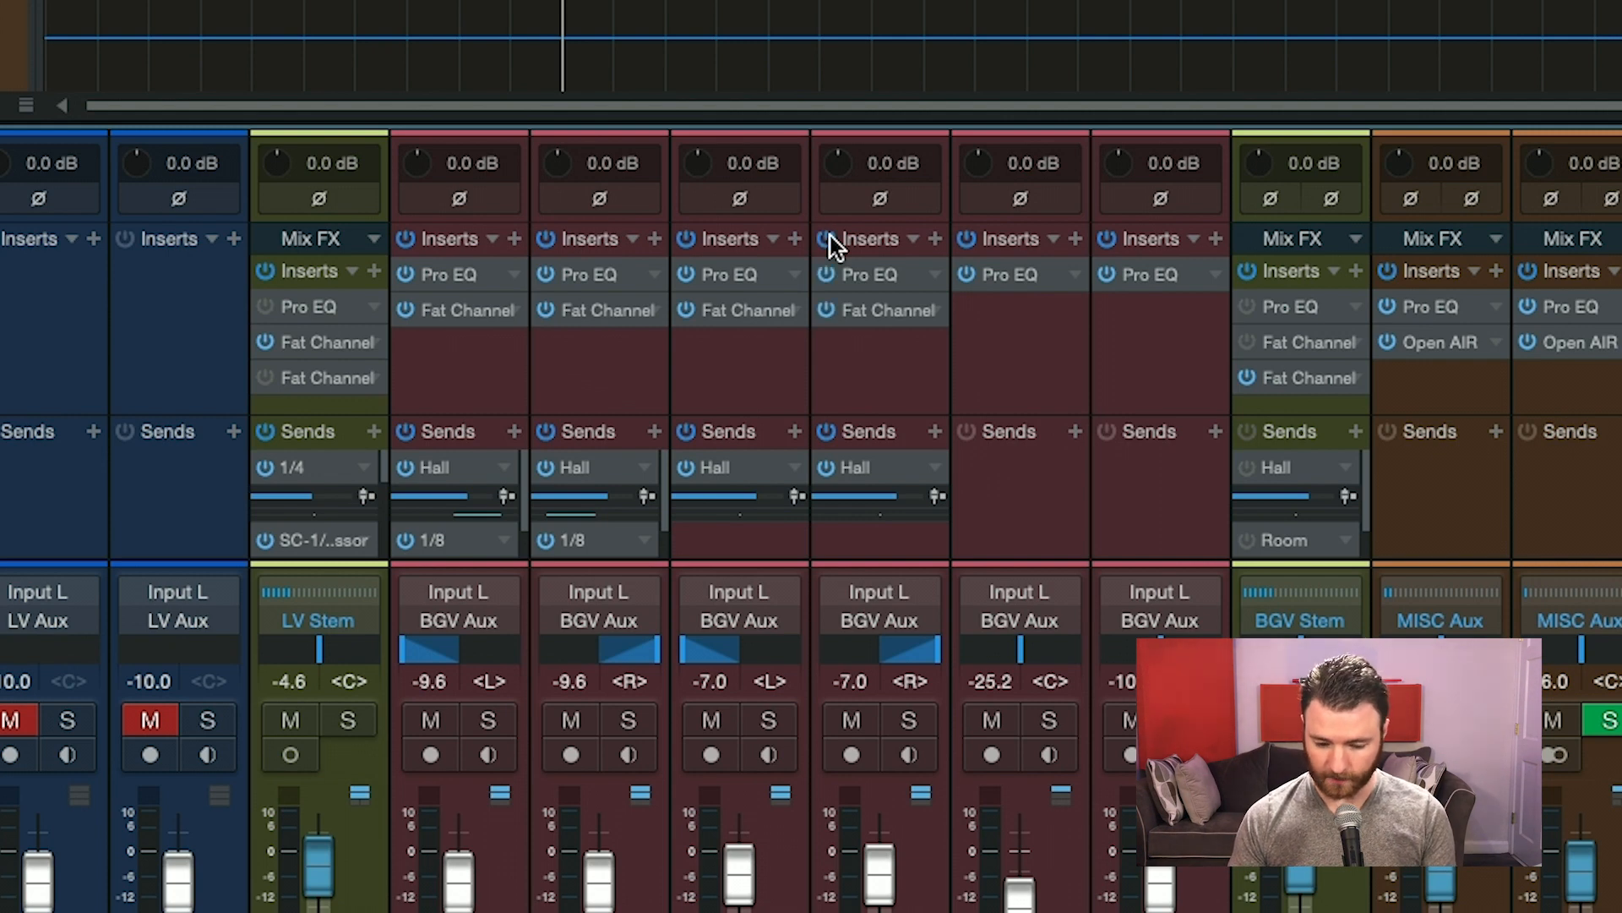
pyautogui.moveTo(1102, 337)
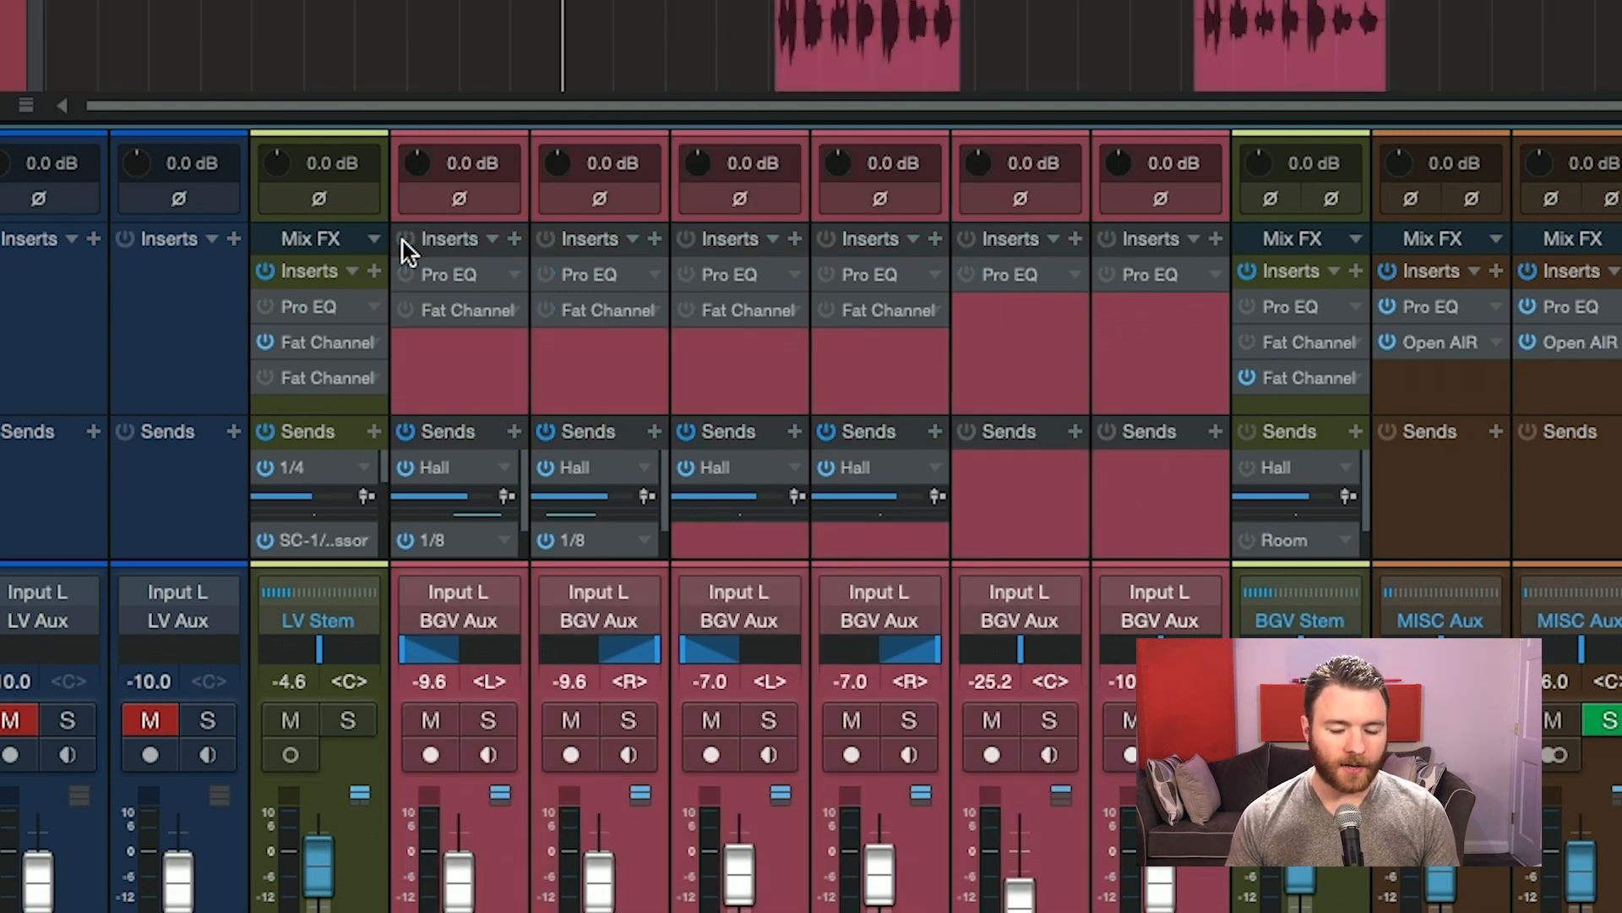
pyautogui.moveTo(755, 450)
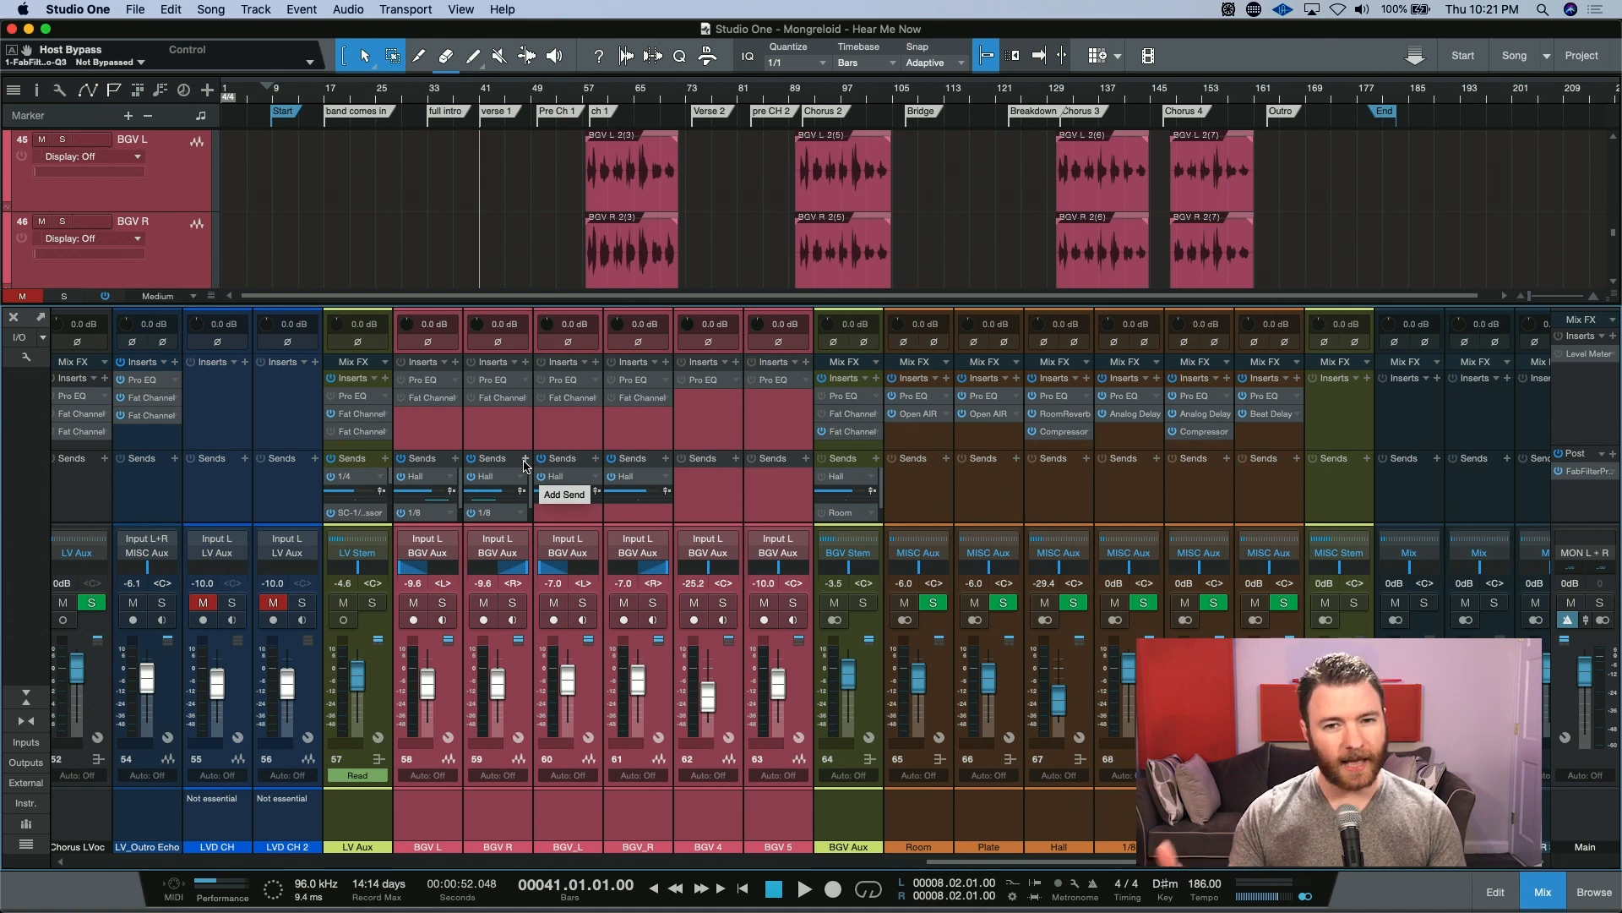
pyautogui.moveTo(401, 365)
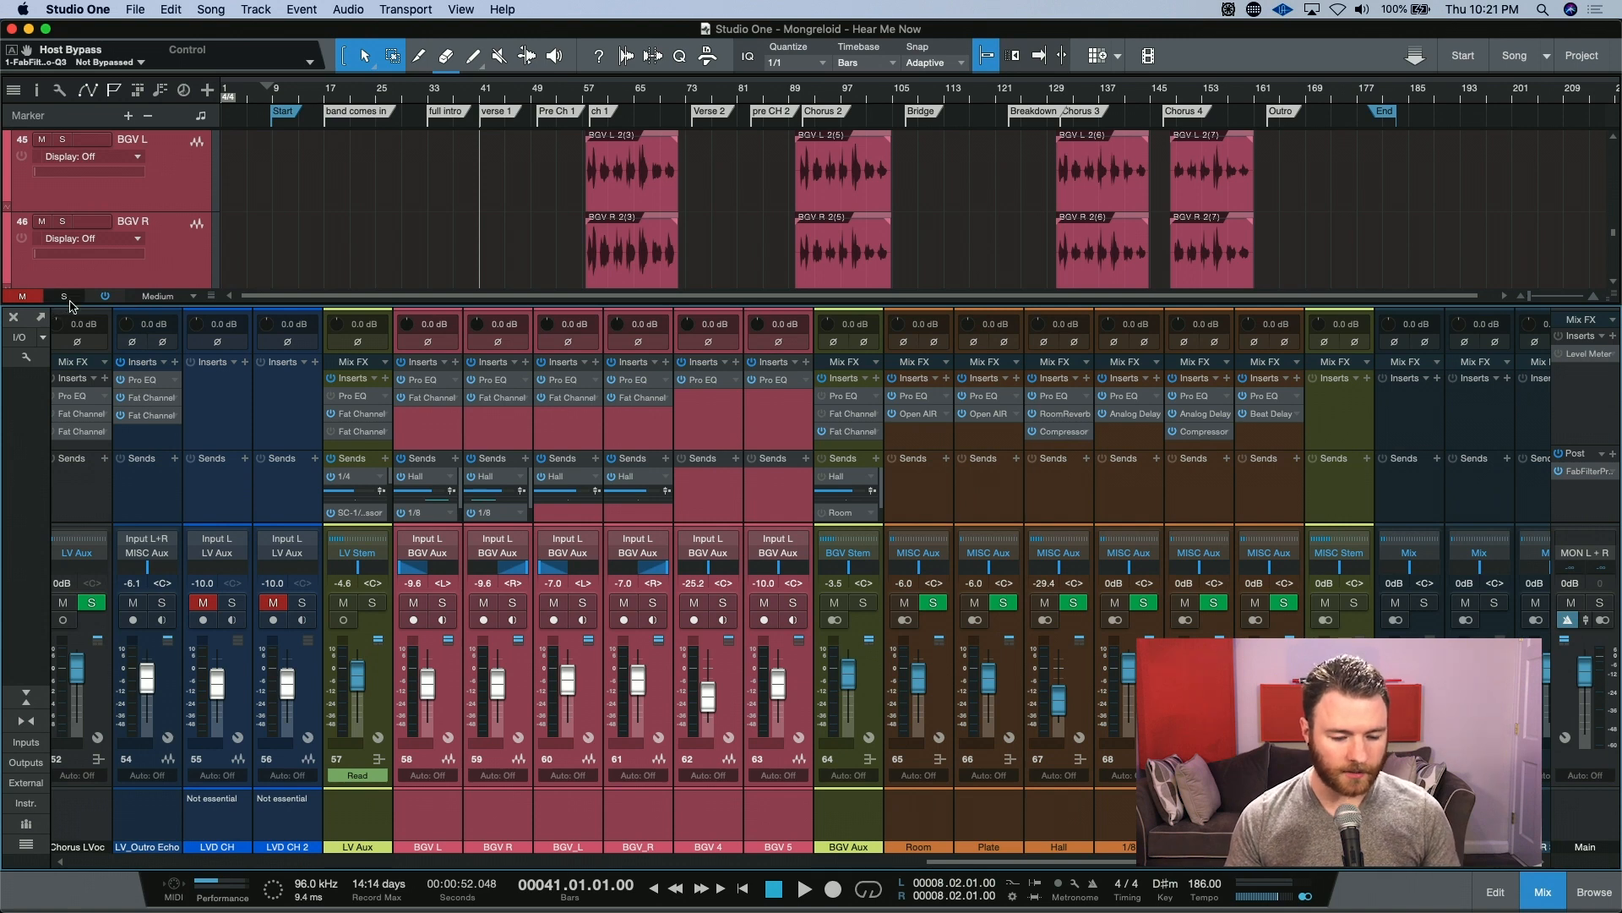
pyautogui.moveTo(106, 296)
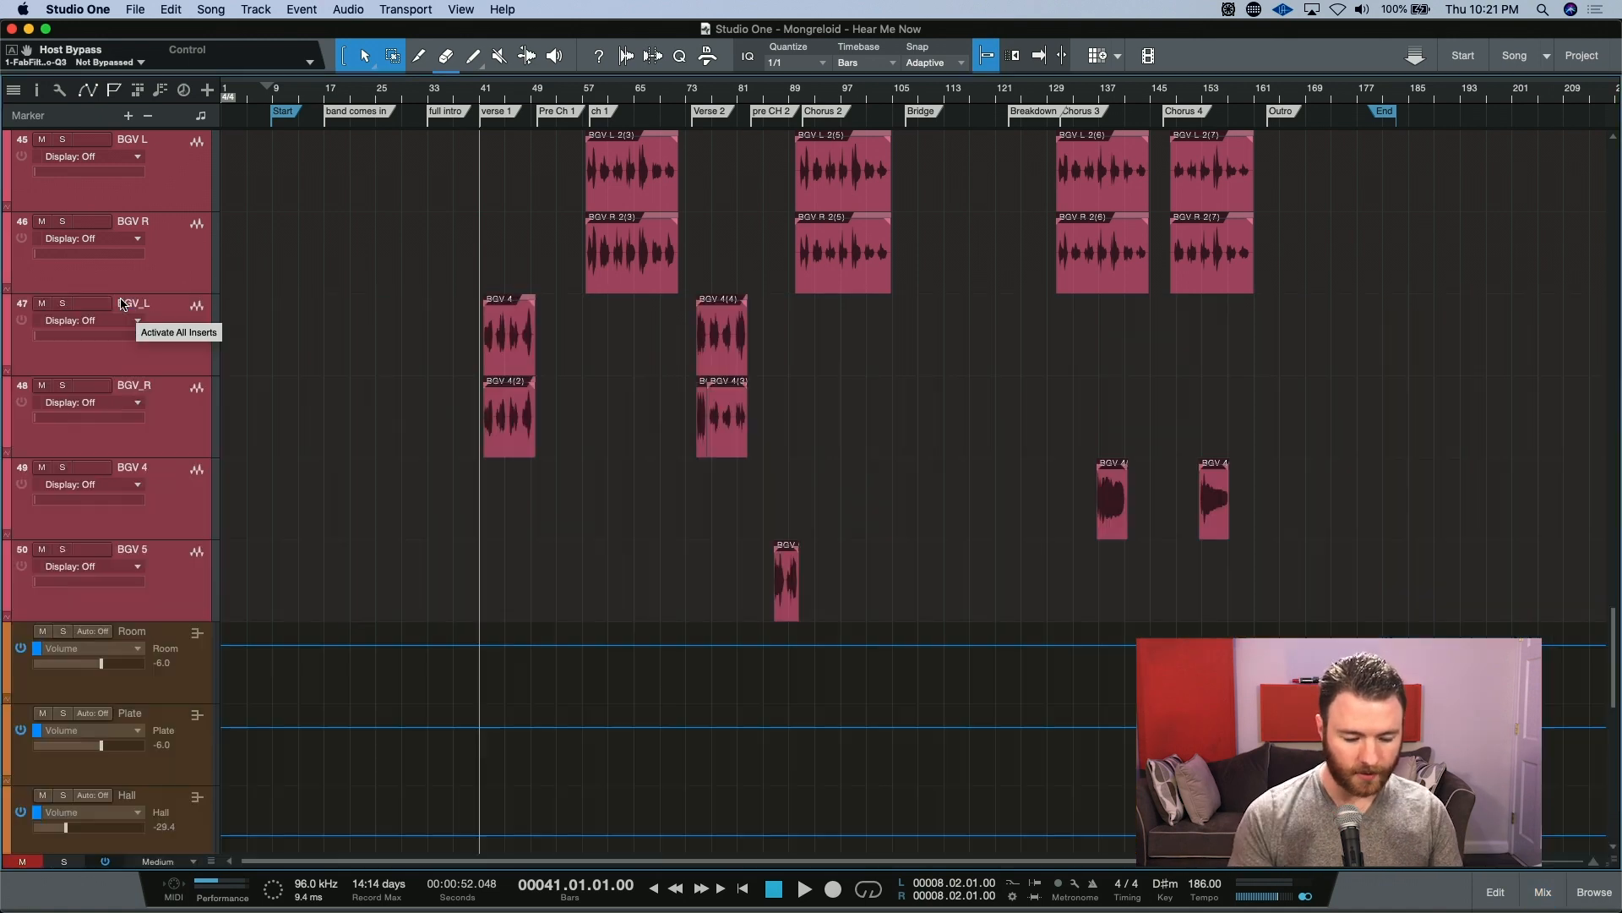
pyautogui.moveTo(91, 862)
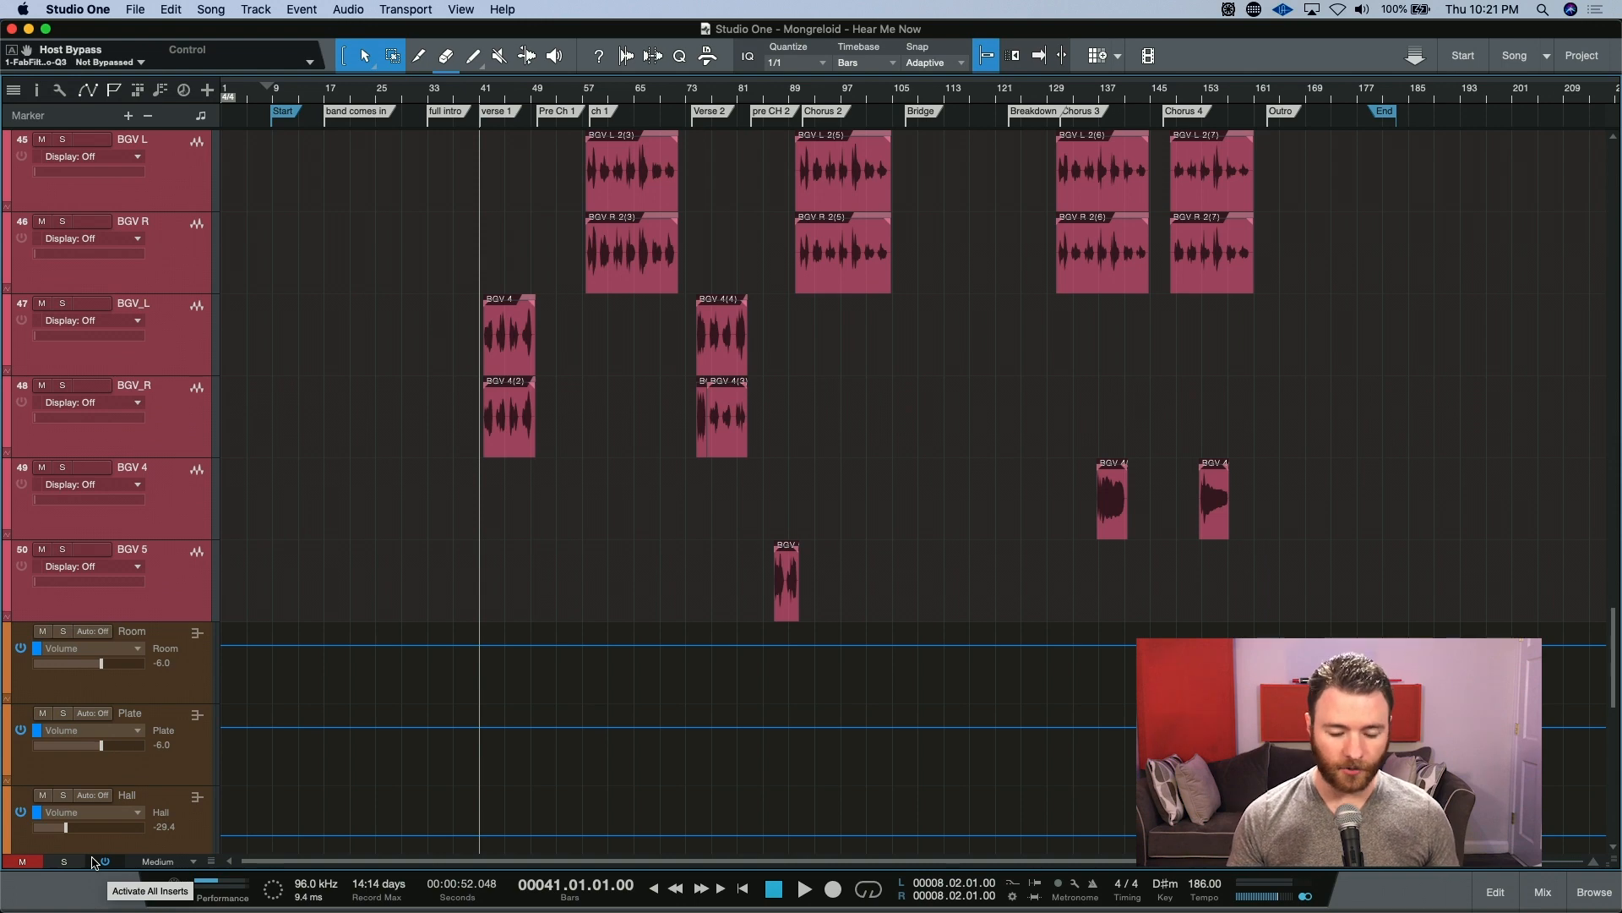
# Bypass every insert plugin and send on all channels with Activate All Inserts.
pyautogui.click(1541, 891)
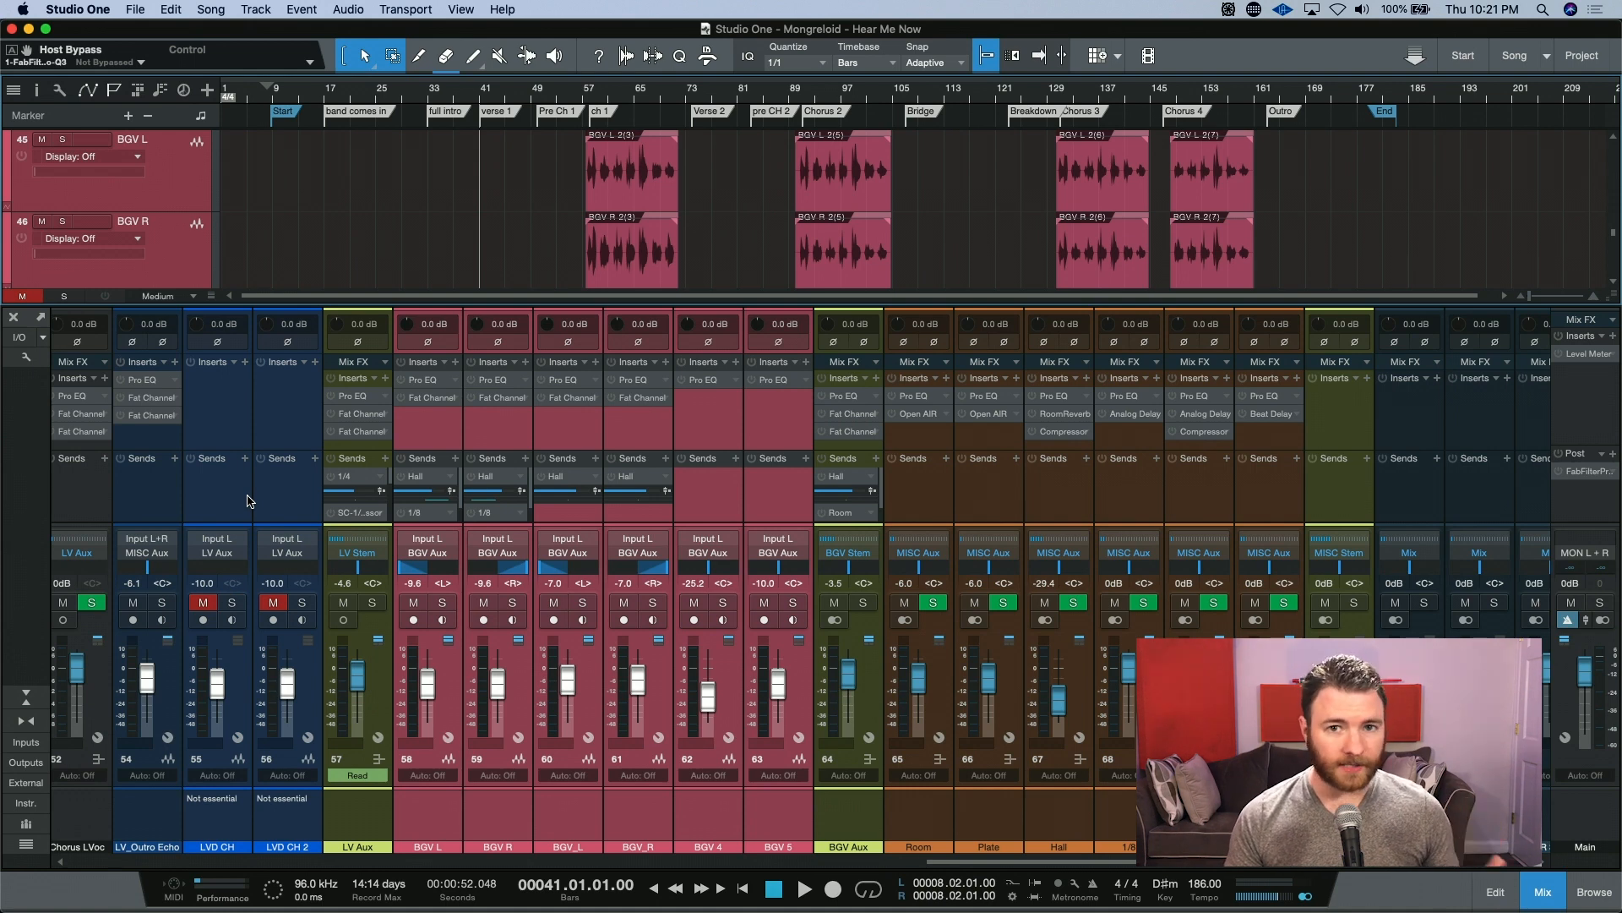
pyautogui.moveTo(721, 607)
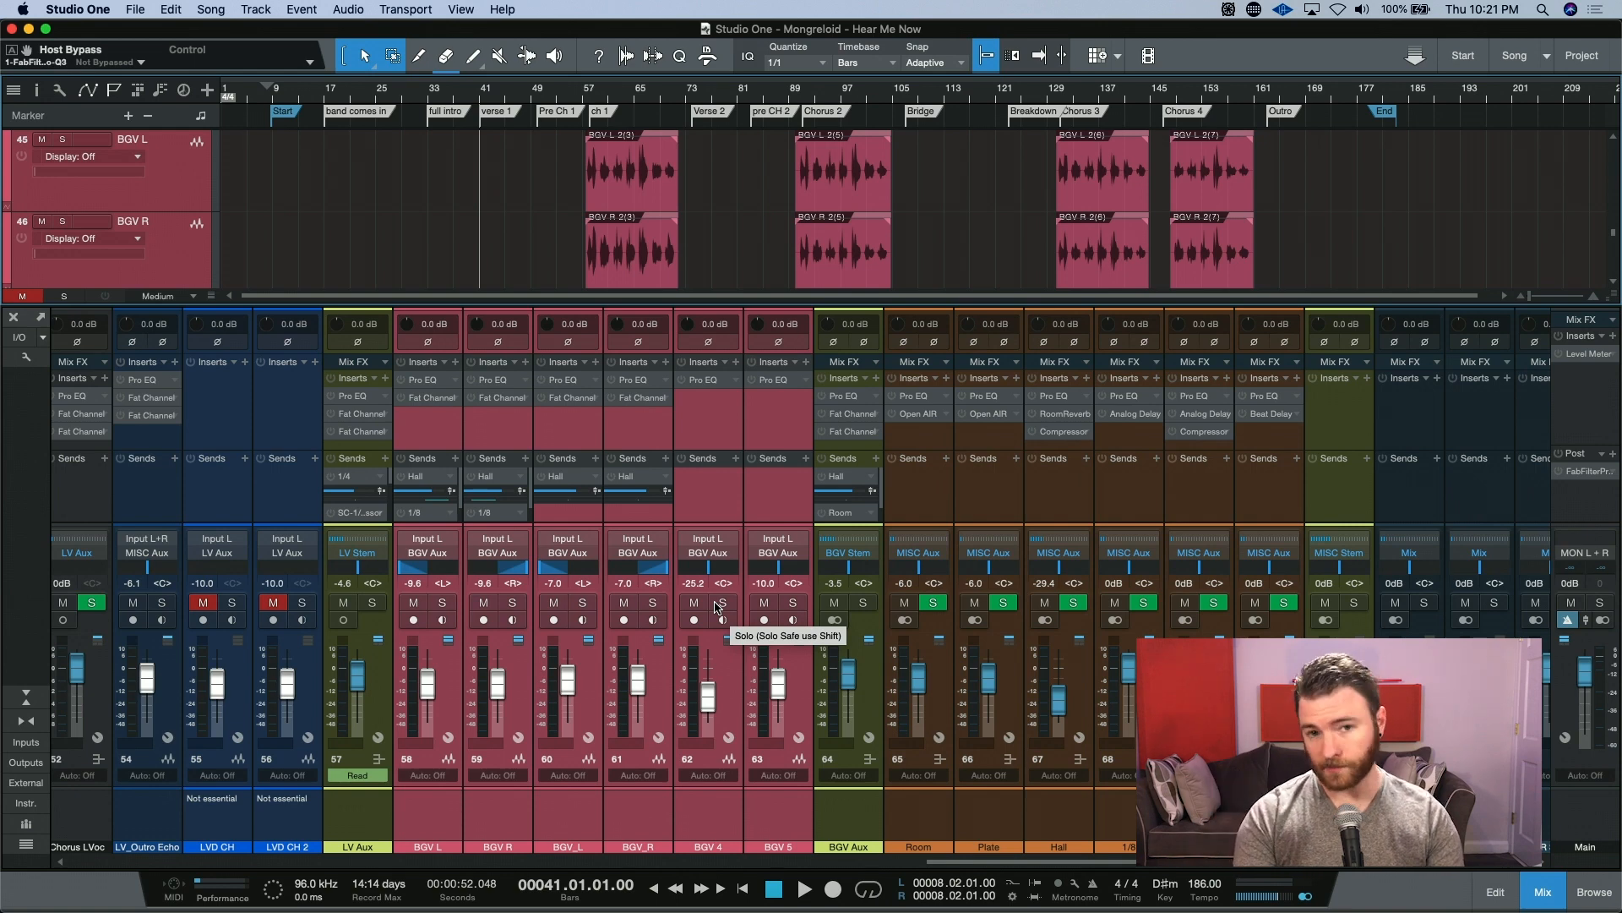
pyautogui.moveTo(716, 602)
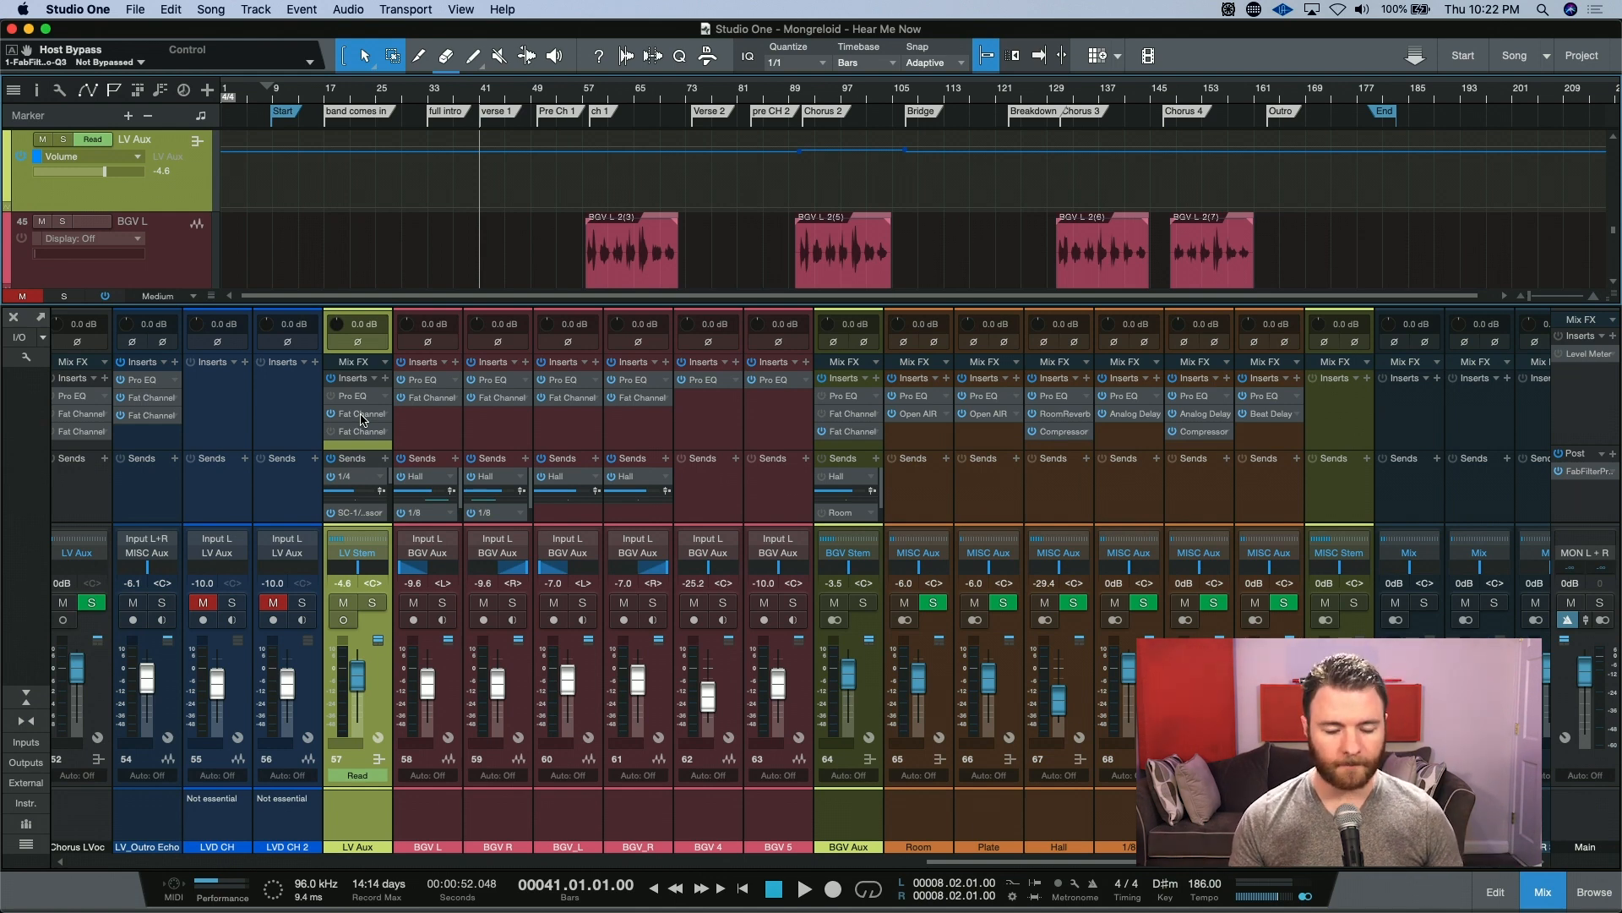
pyautogui.moveTo(452, 341)
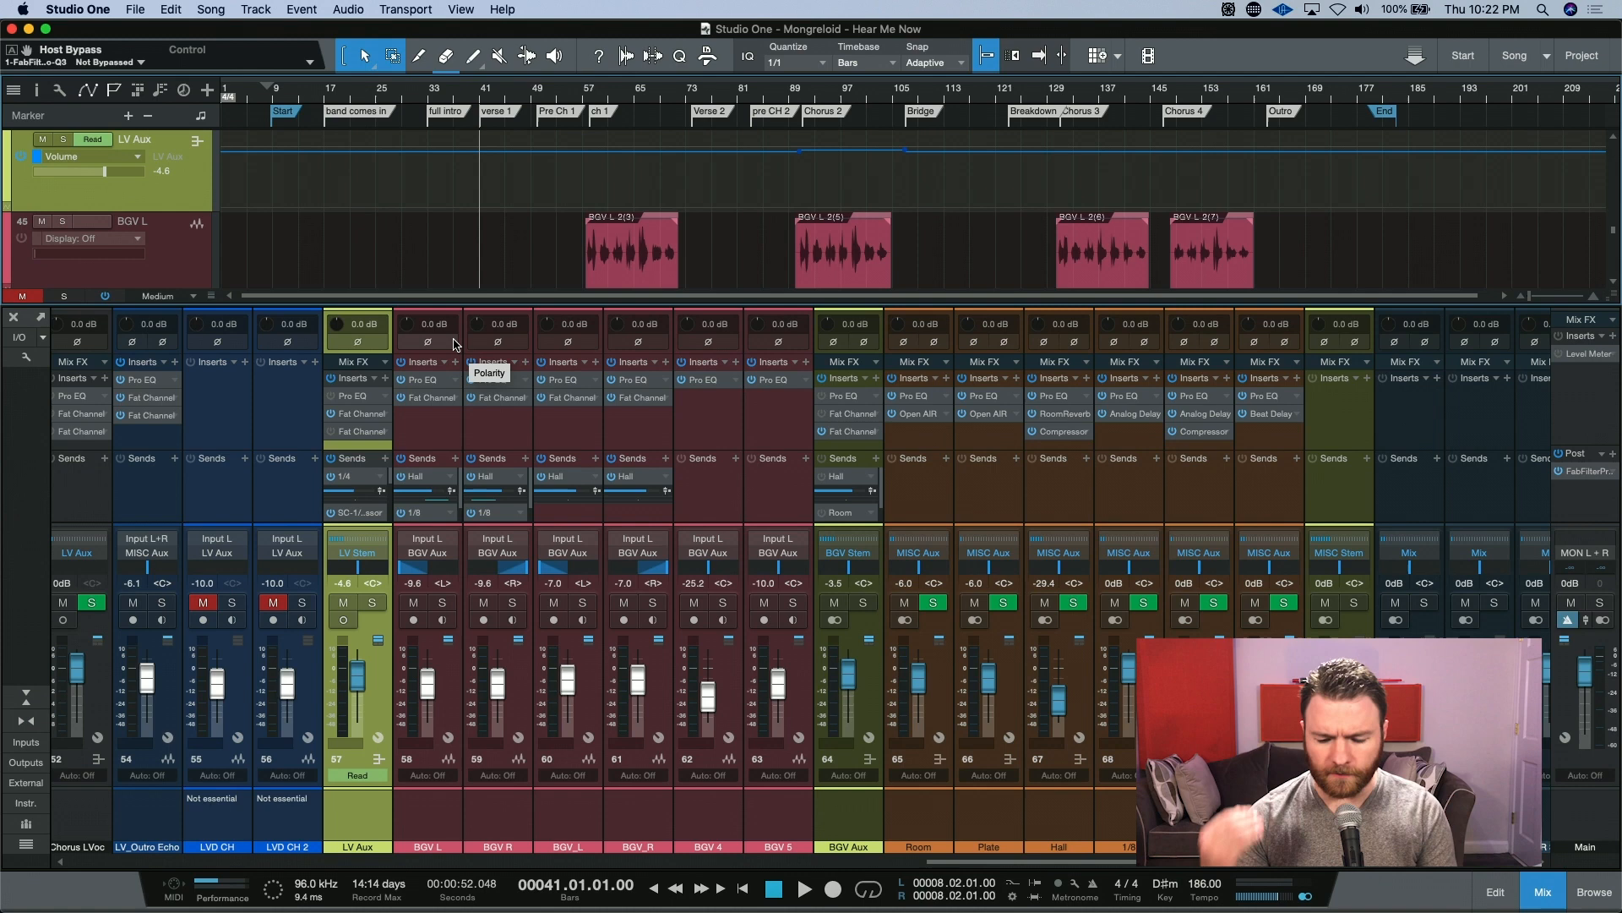